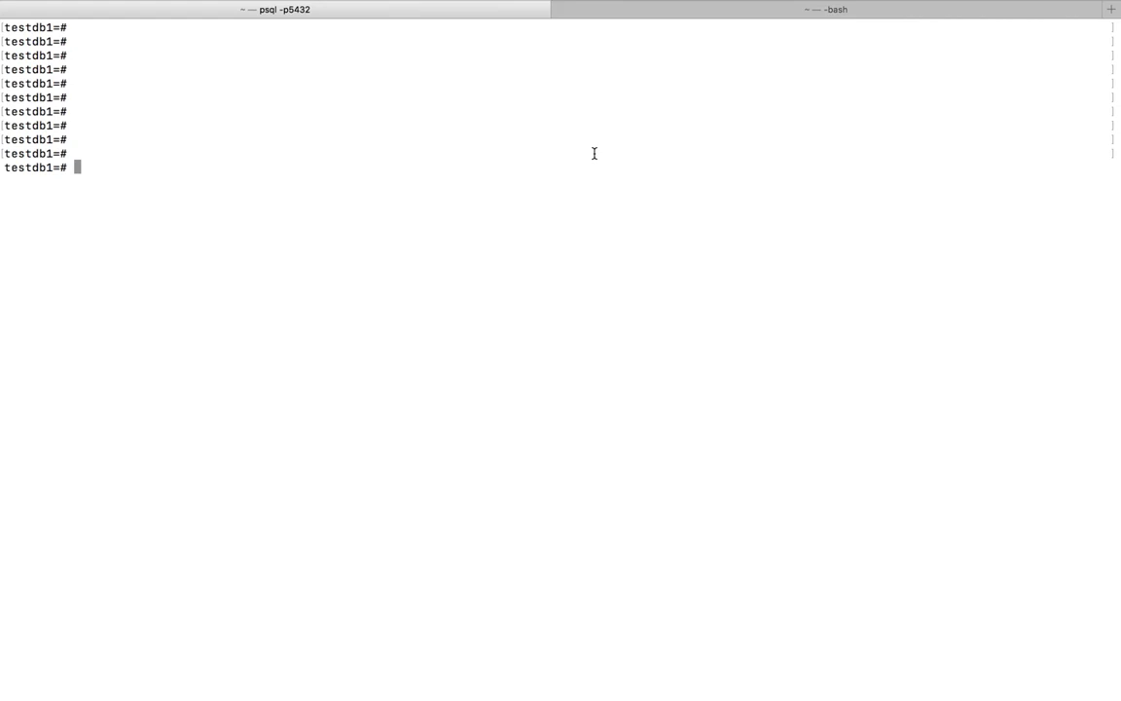
Reconnect with \c so psql confirms the connection to testdb1, then begin the \dt command.
{"action": "key", "text": "Return"}
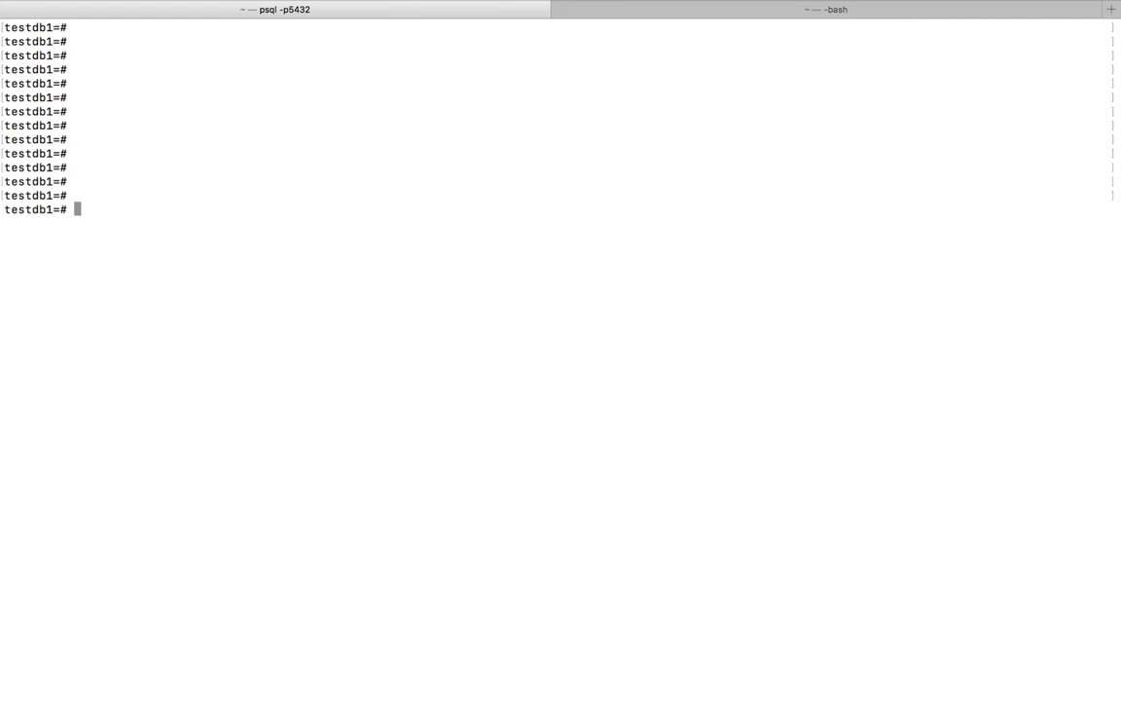
{"action": "type", "text": "\\"}
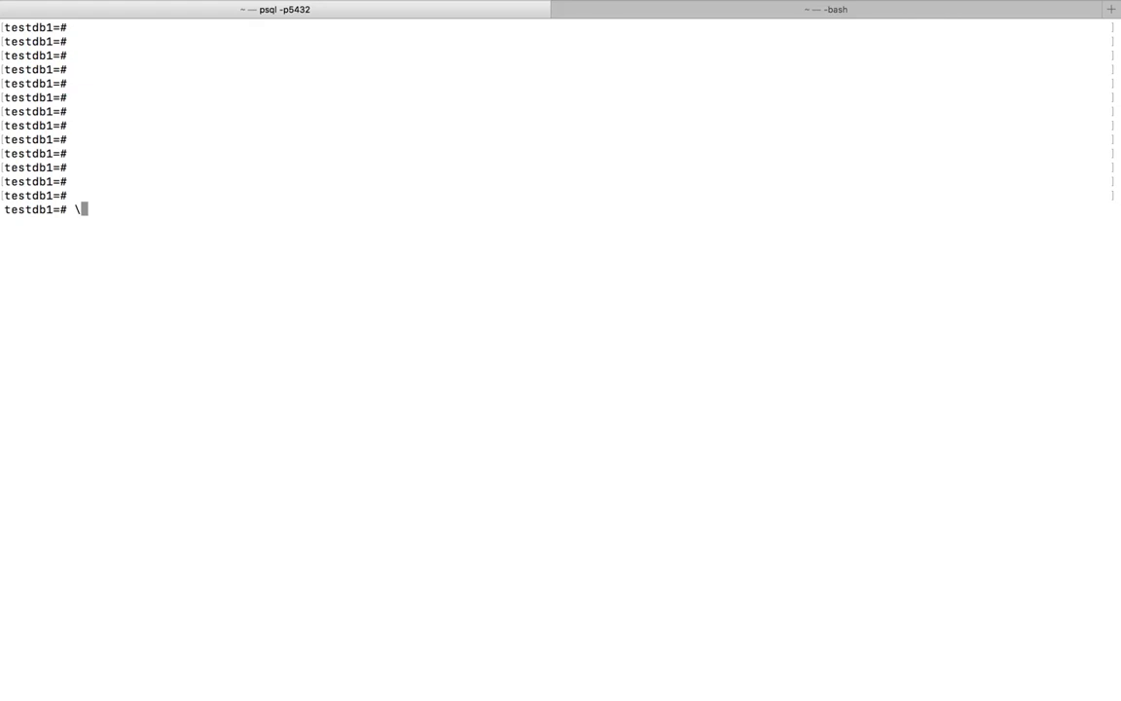
{"action": "type", "text": "c"}
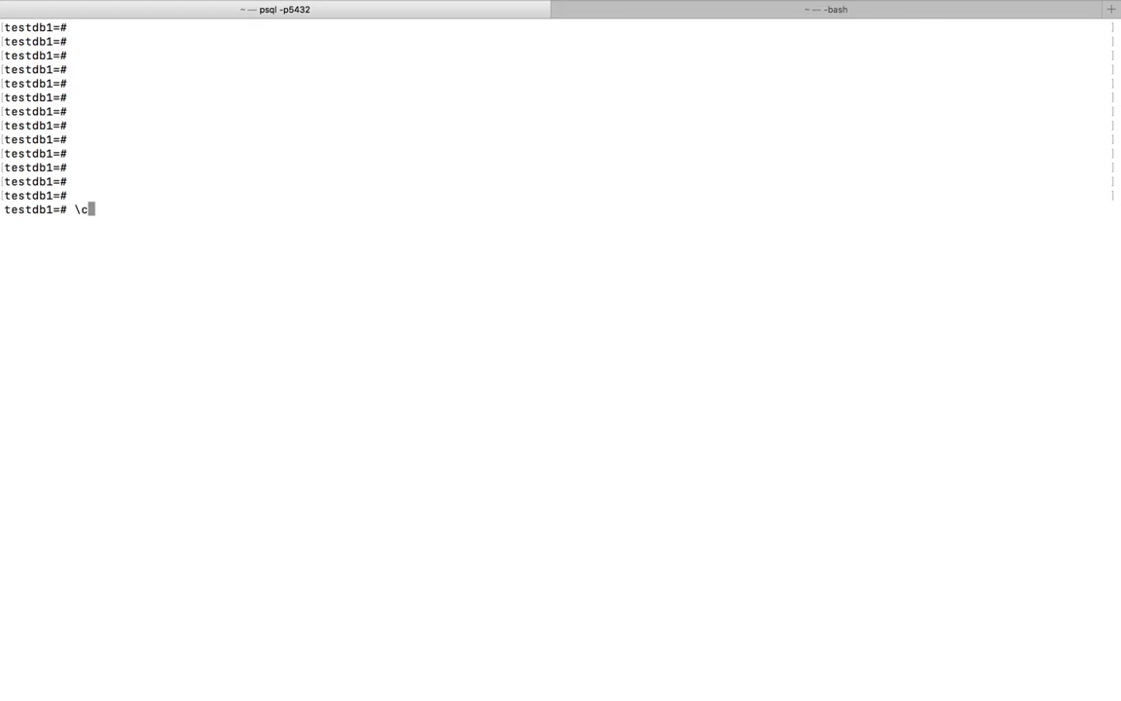
{"action": "key", "text": "Return"}
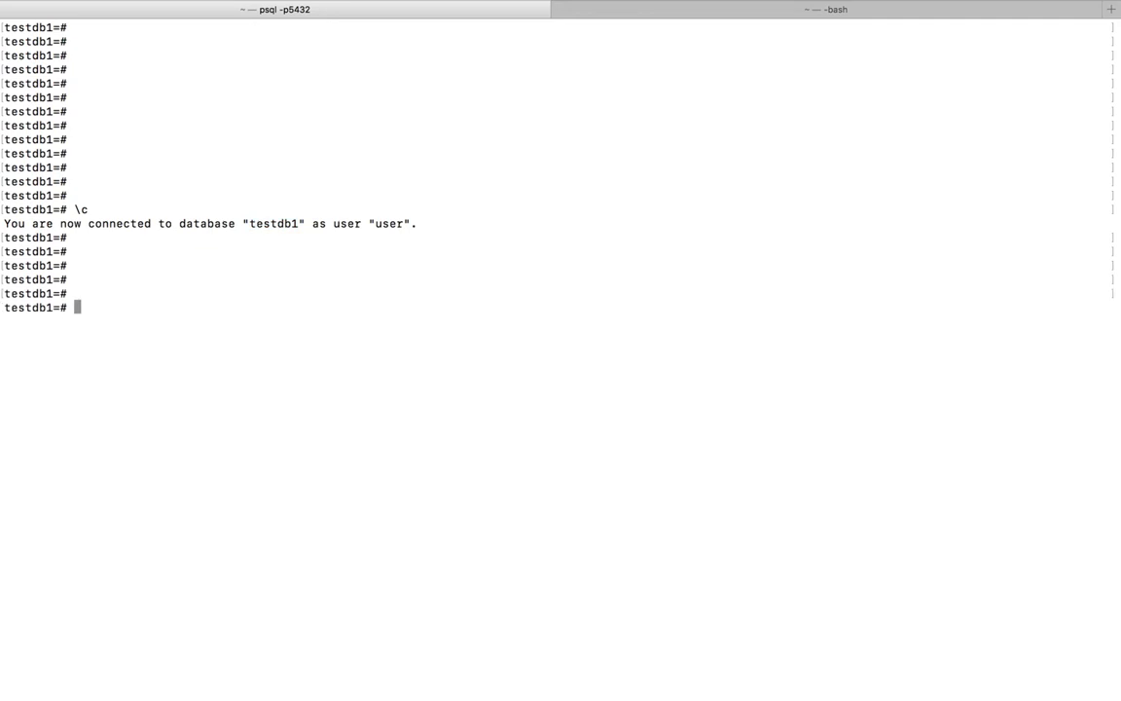
{"action": "type", "text": "\\"}
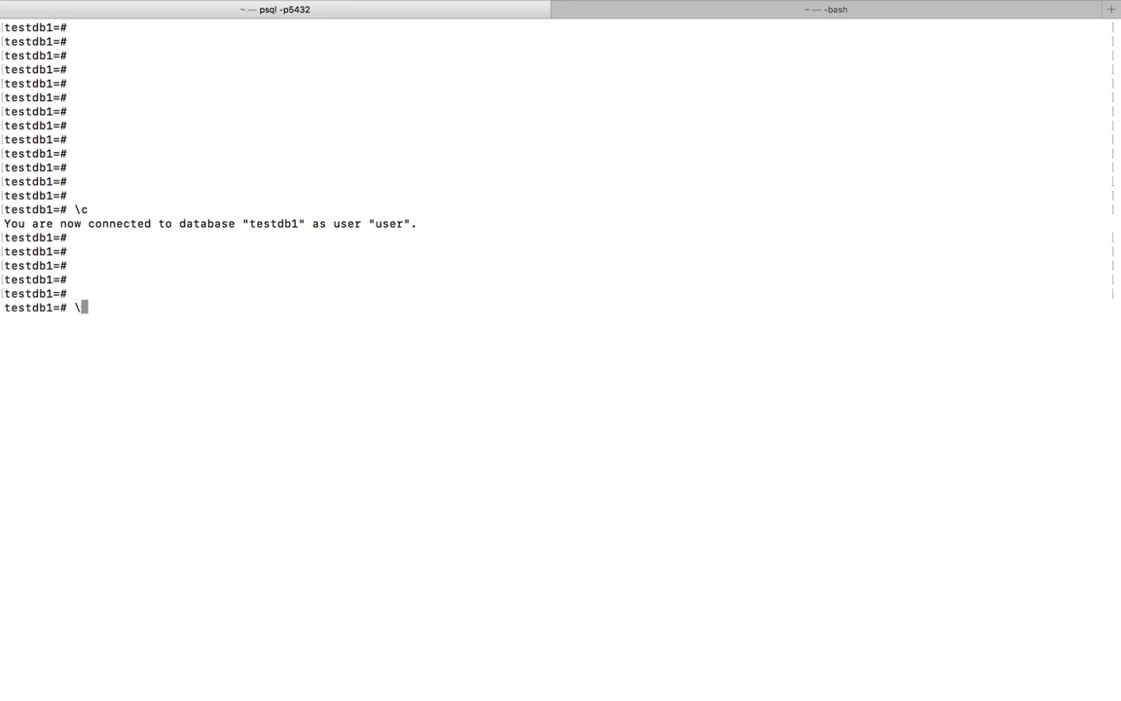
{"action": "mouse_move", "coordinate": [273, 226]}
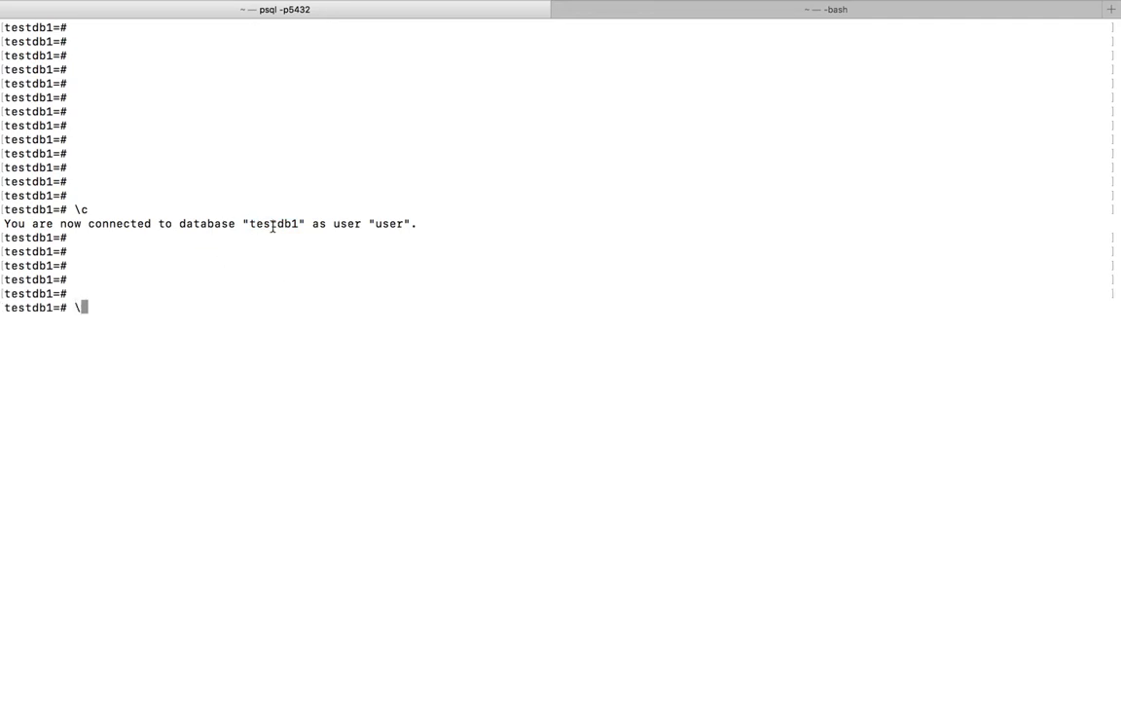
{"action": "double_click", "coordinate": [274, 223]}
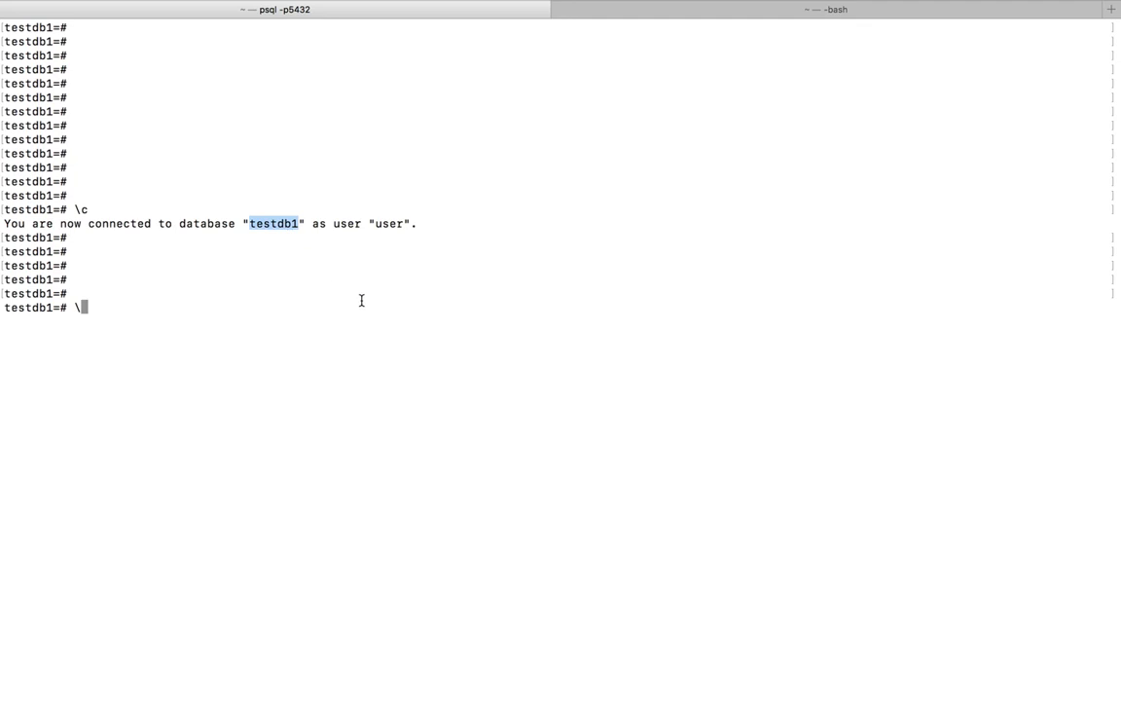
{"action": "type", "text": "dt"}
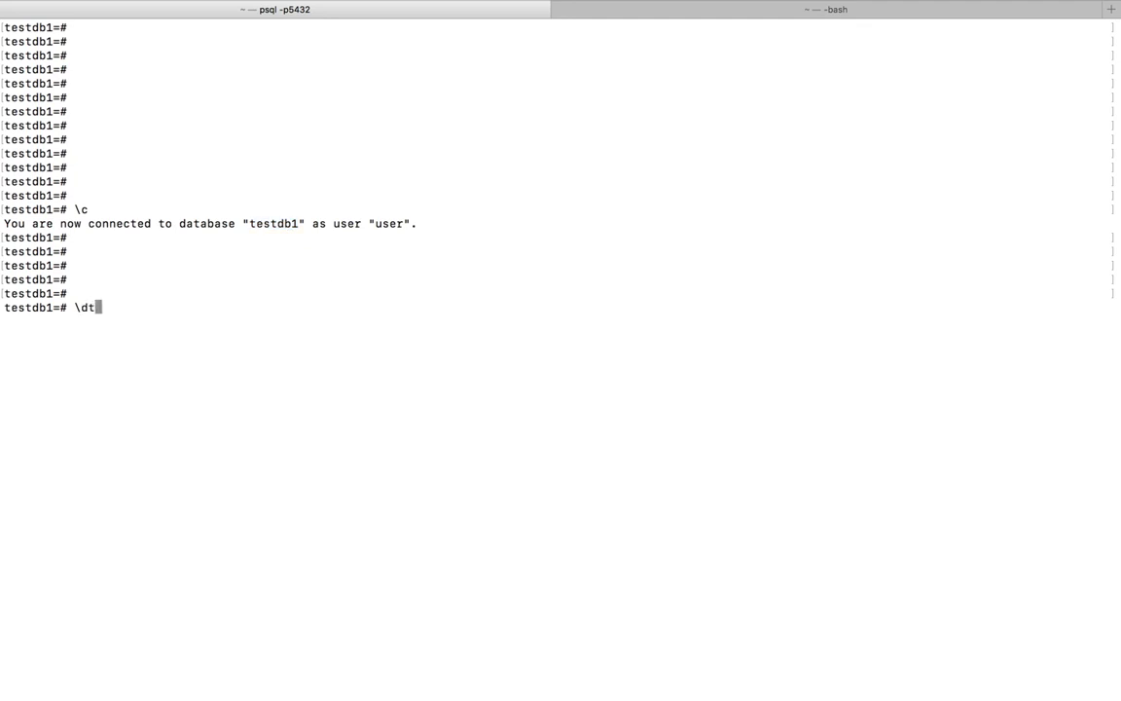
Run \dt and point out the public schema tables company and department owned by user.
{"action": "key", "text": "Return"}
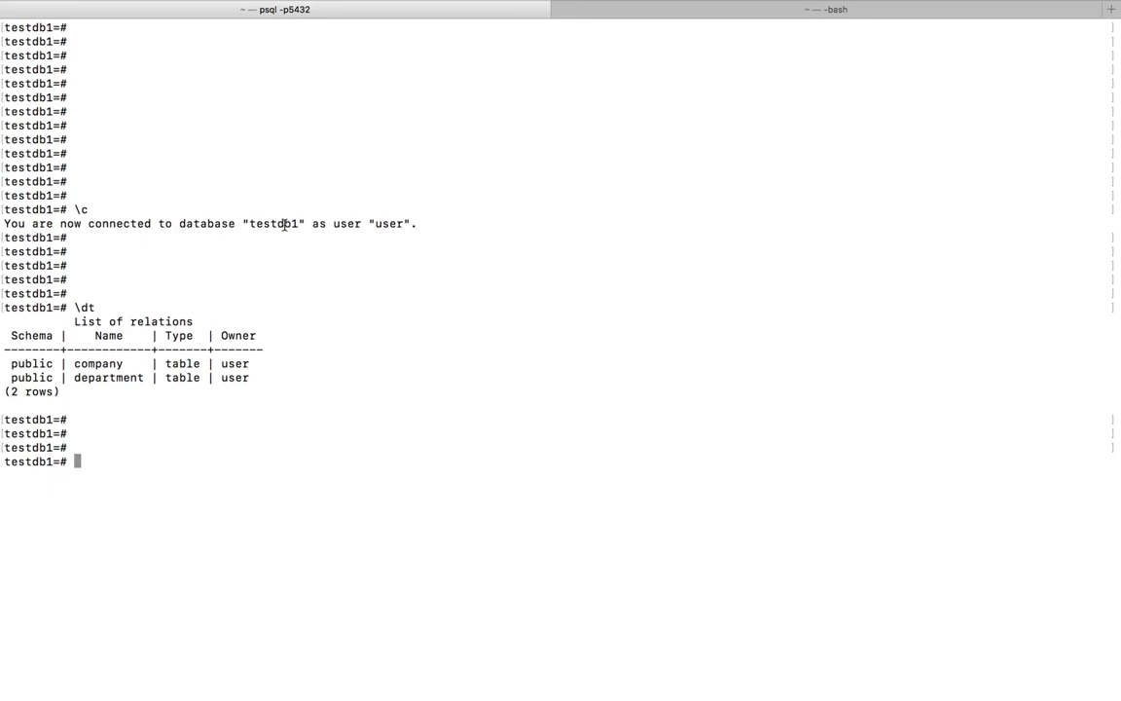
{"action": "double_click", "coordinate": [98, 363]}
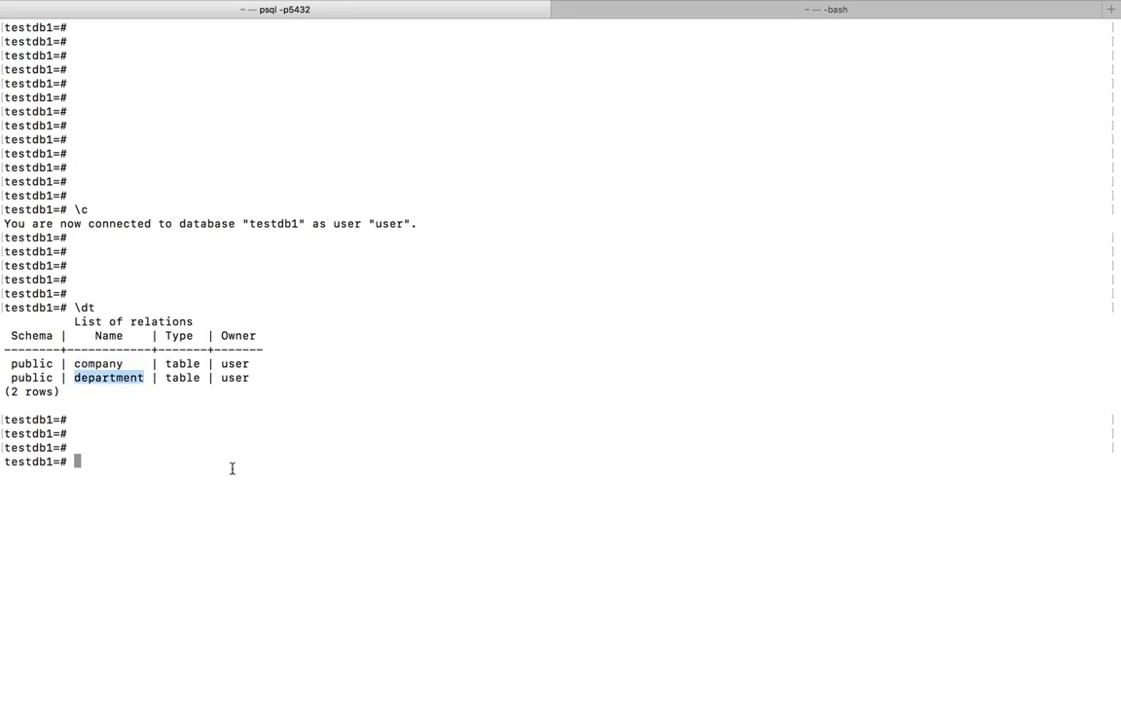
{"action": "key", "text": "Return"}
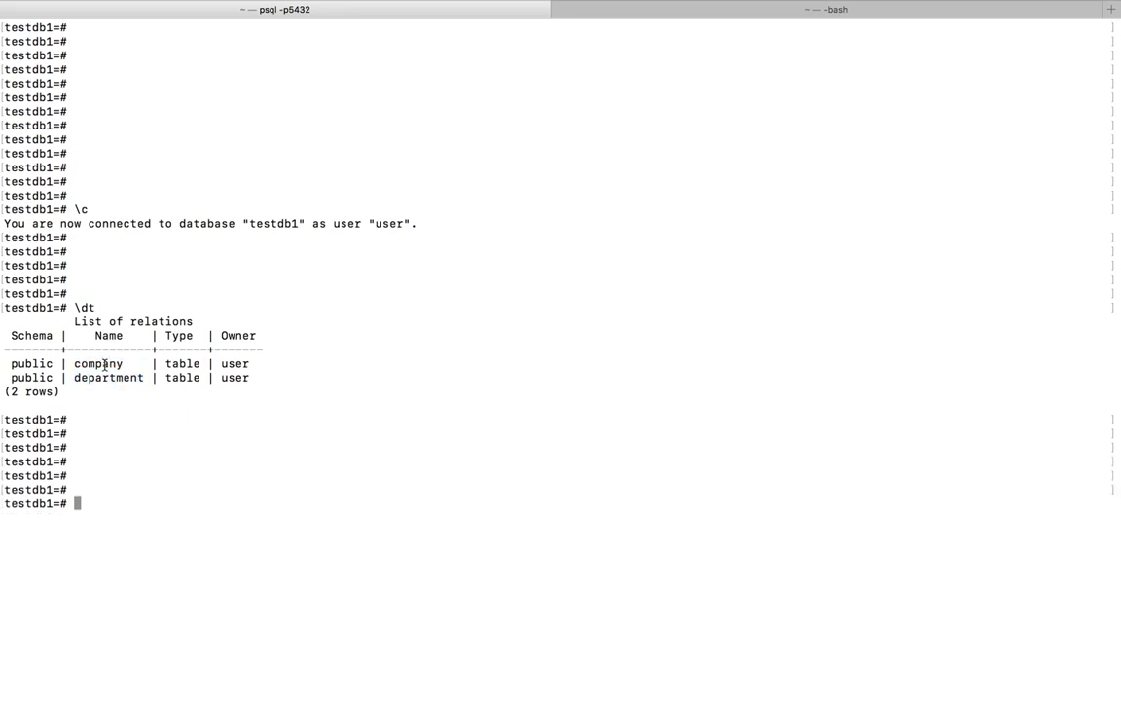
{"action": "double_click", "coordinate": [108, 378]}
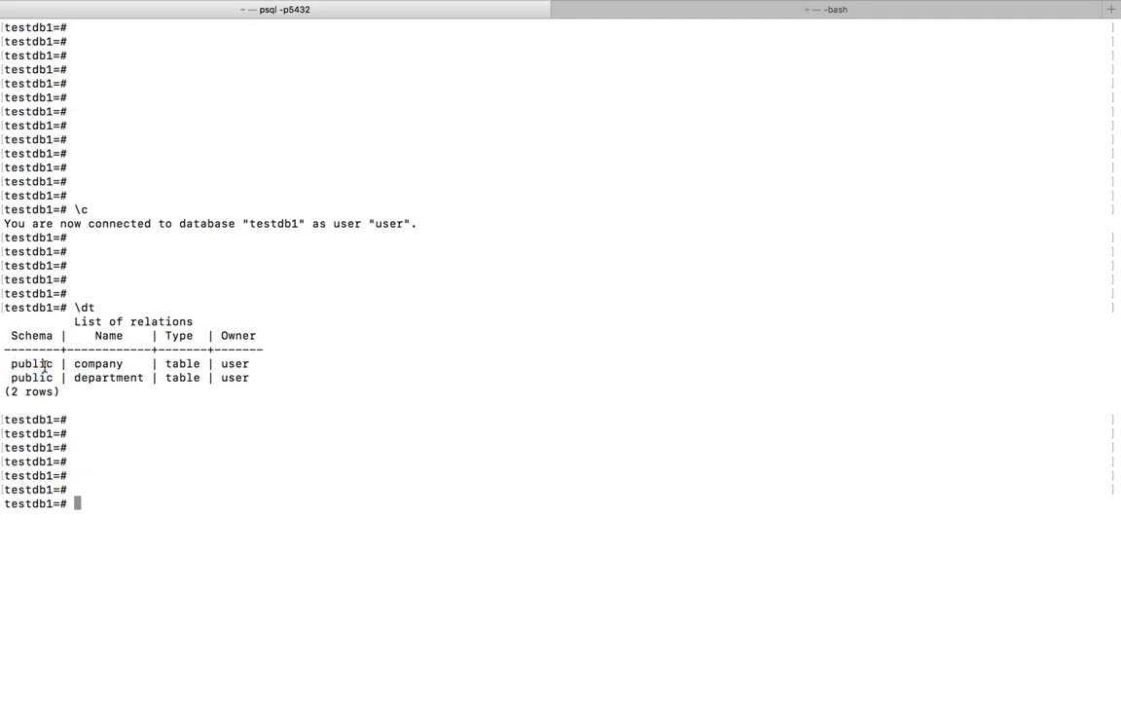
{"action": "double_click", "coordinate": [30, 363]}
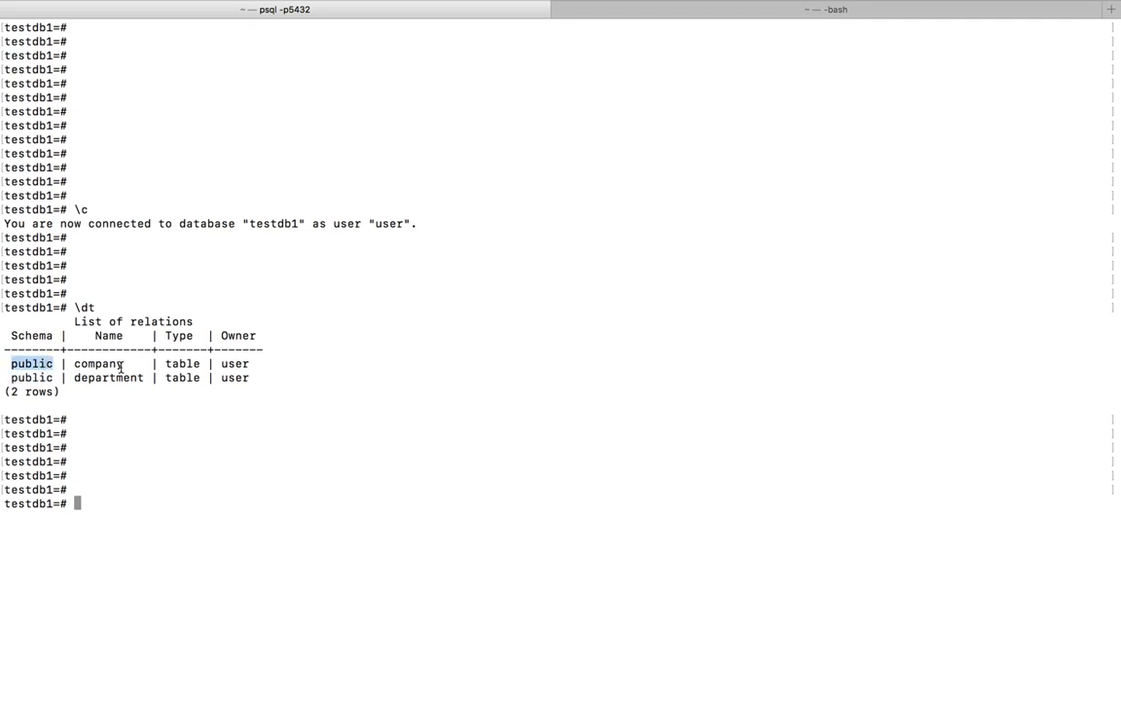
{"action": "double_click", "coordinate": [98, 363]}
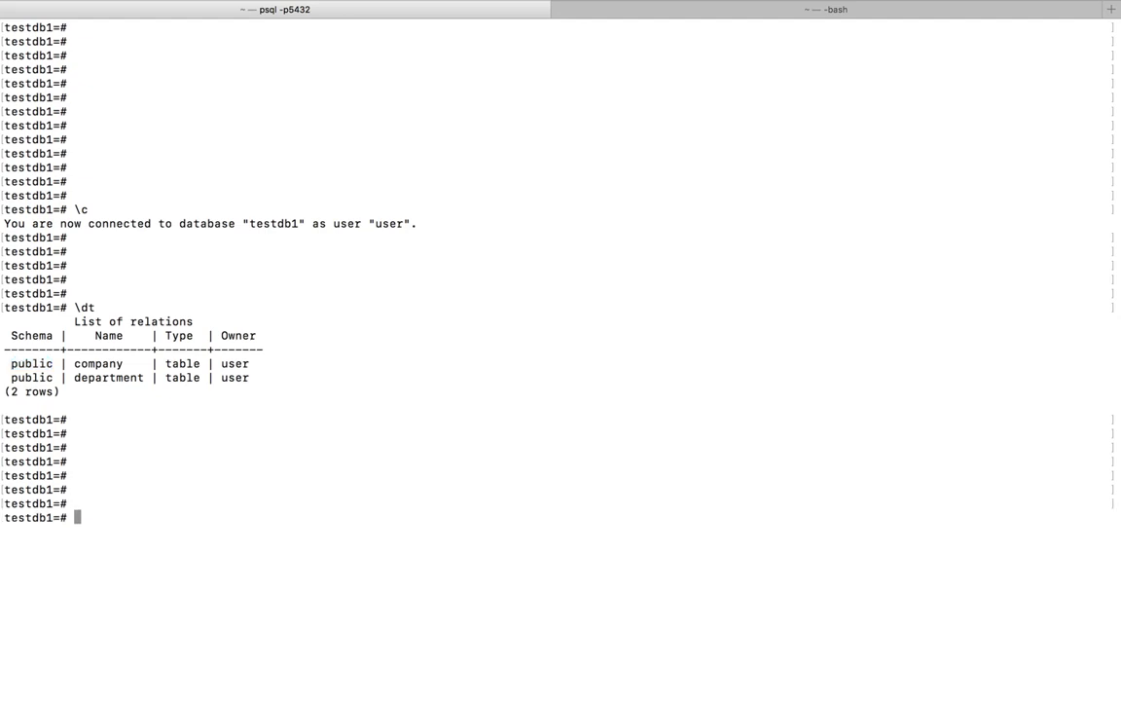
{"action": "key", "text": "Return"}
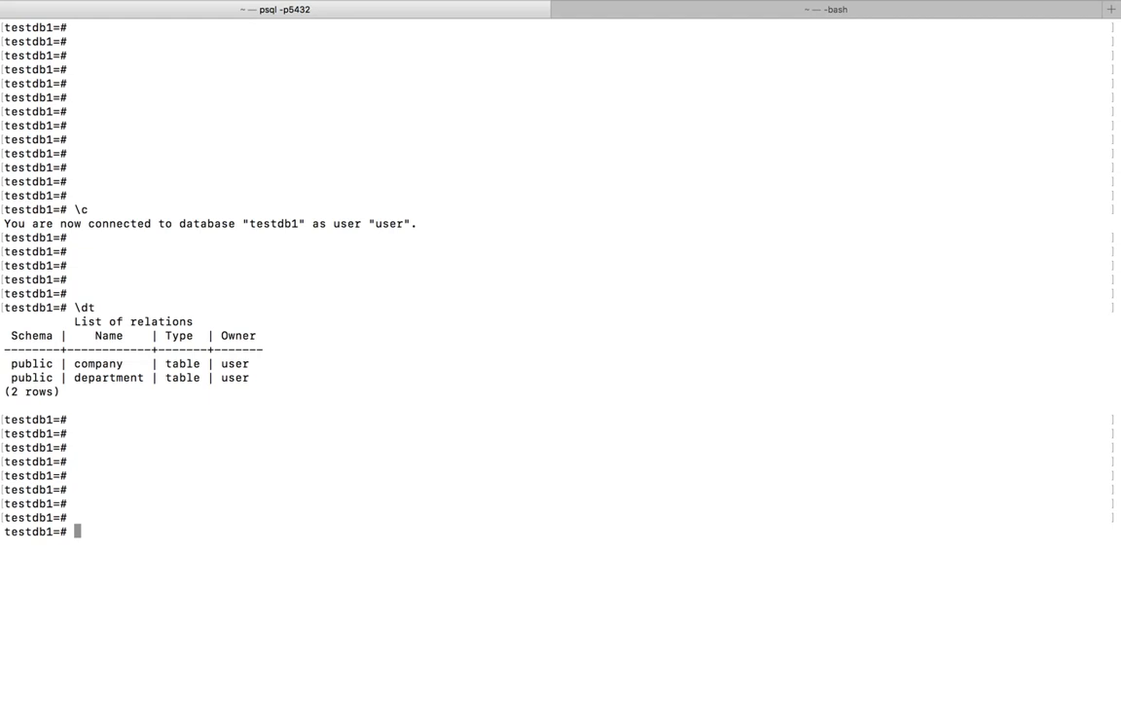
Run SELECT to_regclass('public.company') returning company, then the same for public.company1 returning empty.
{"action": "type", "text": "SELECT to_regclass('public.company');"}
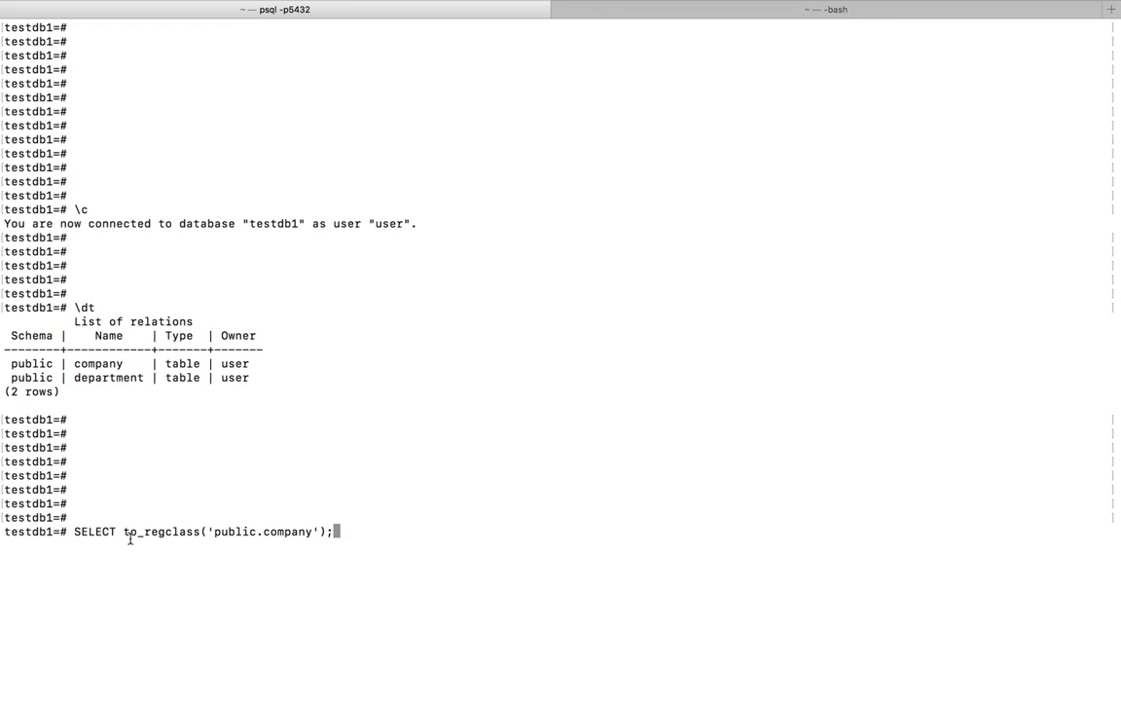
{"action": "mouse_move", "coordinate": [164, 544]}
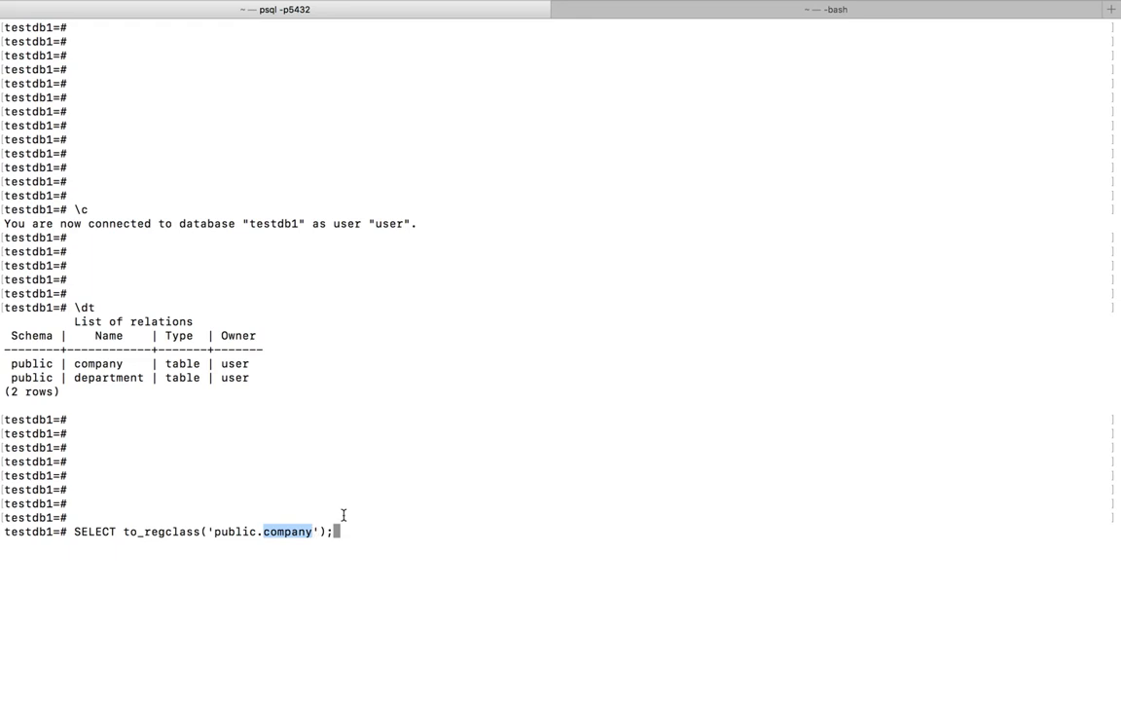
{"action": "key", "text": "Return"}
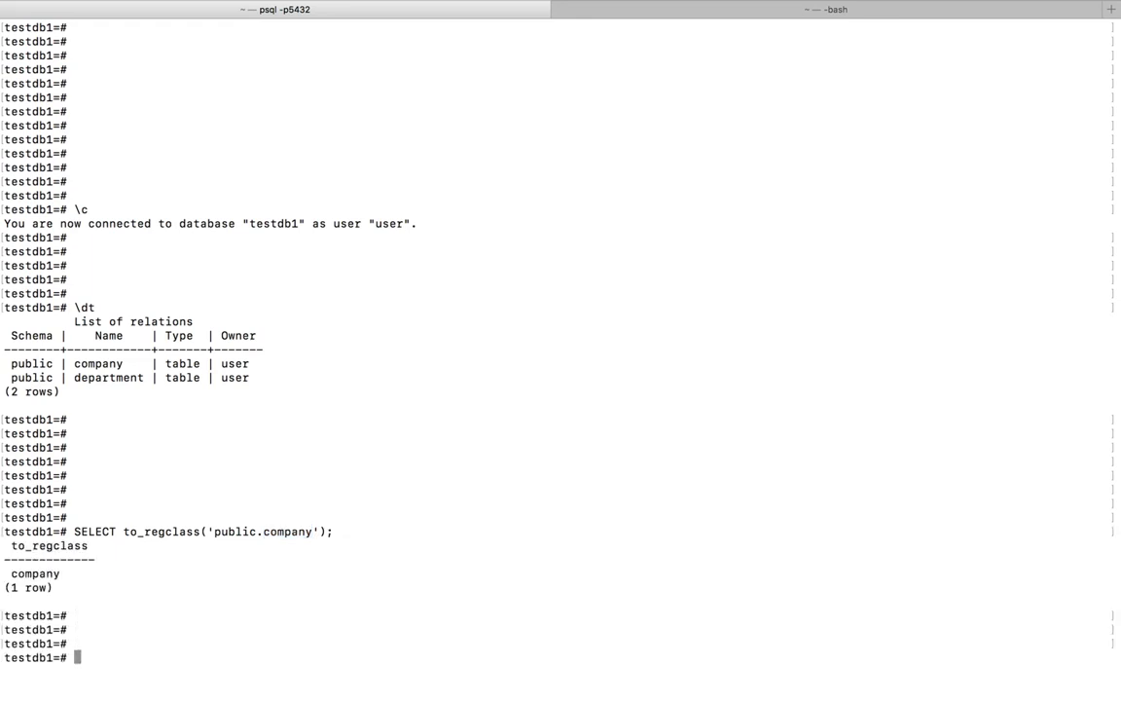
{"action": "mouse_move", "coordinate": [48, 584]}
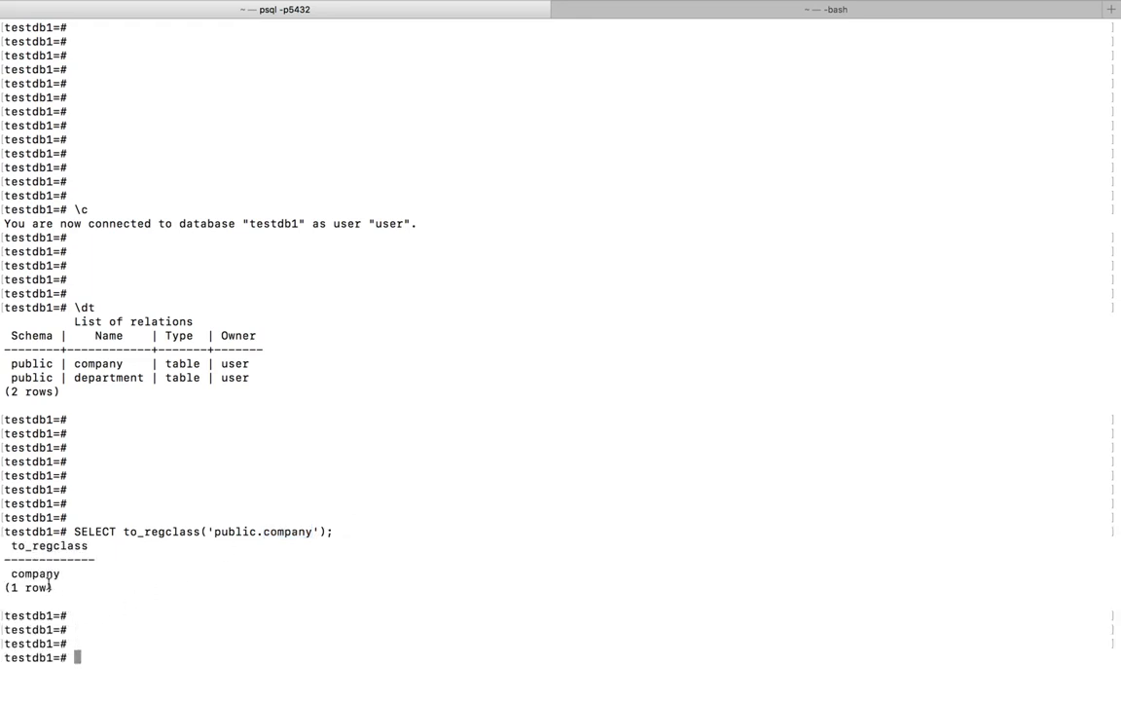
{"action": "double_click", "coordinate": [35, 574]}
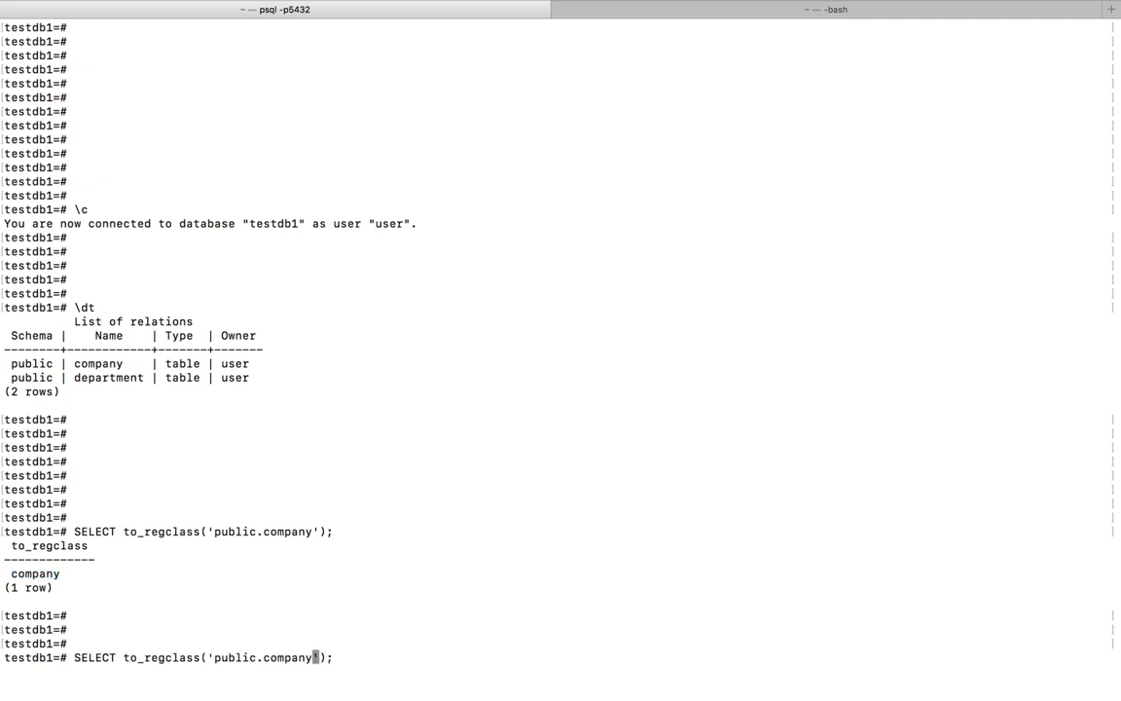
{"action": "type", "text": "1"}
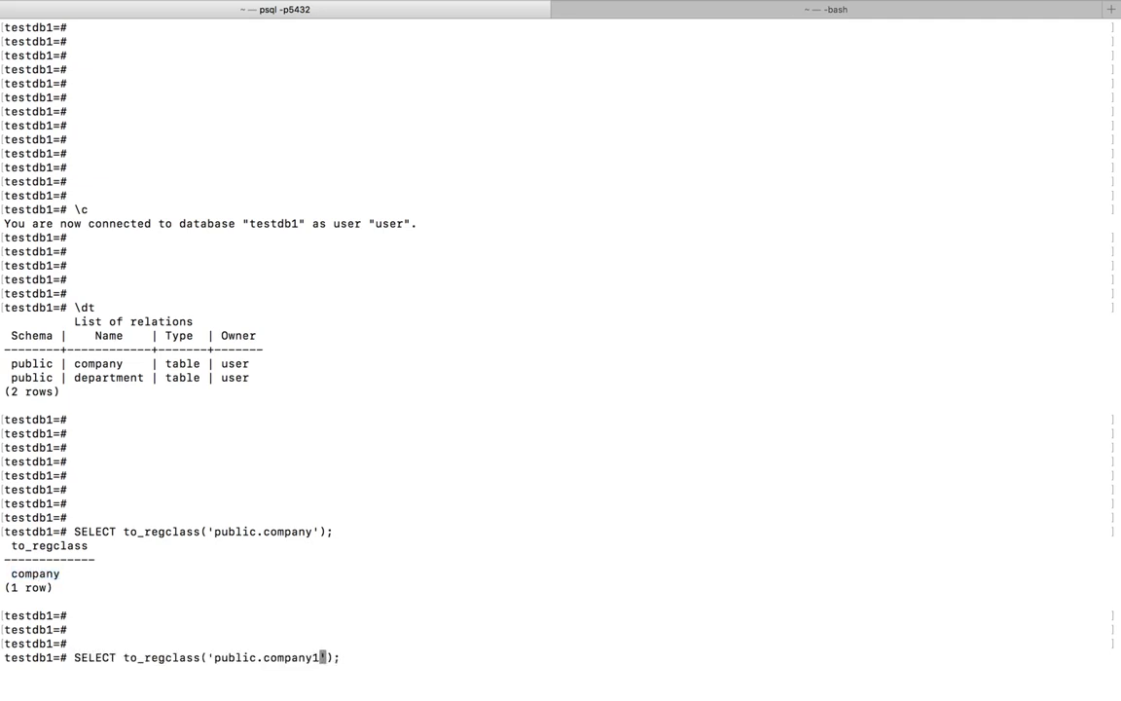
{"action": "key", "text": "Return"}
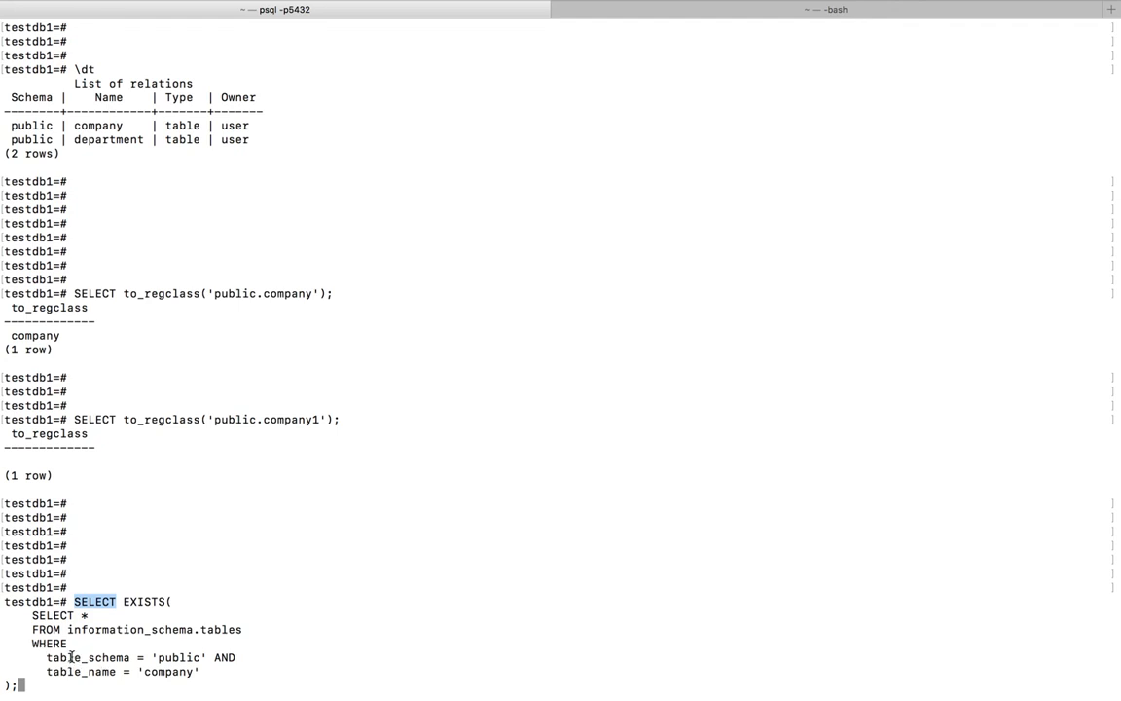
Point out the SELECT keyword and the table_schema 'public' and table_name 'company' conditions of the EXISTS query.
{"action": "double_click", "coordinate": [88, 657]}
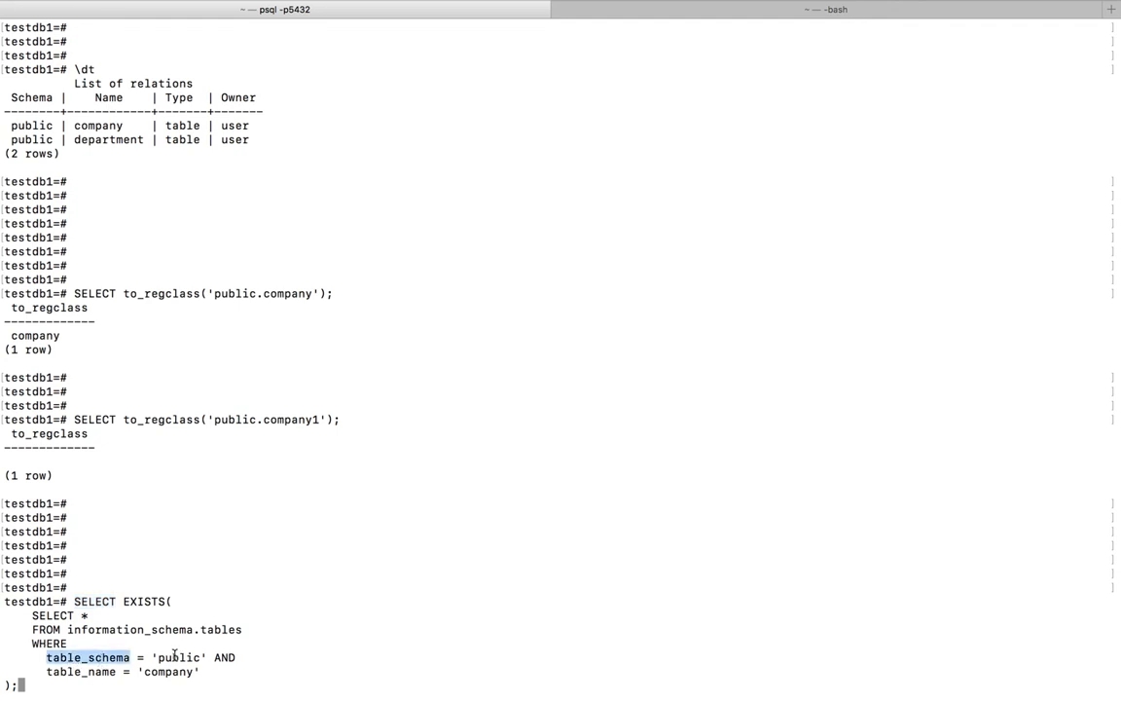
{"action": "double_click", "coordinate": [178, 657]}
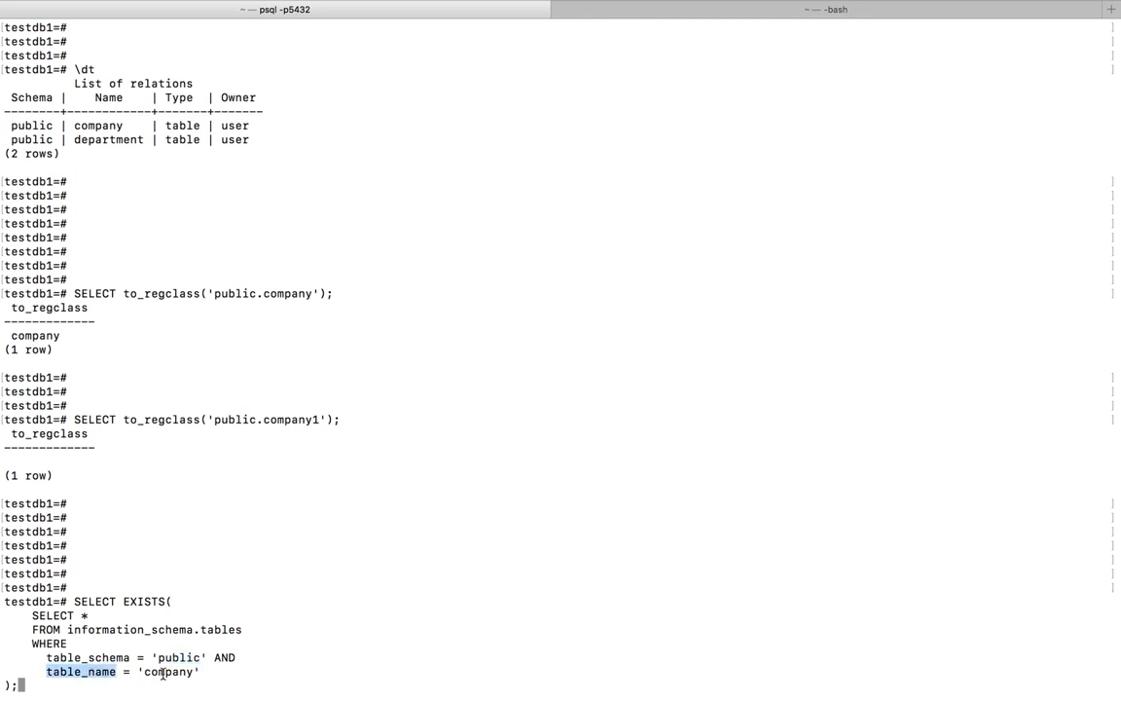
{"action": "double_click", "coordinate": [167, 671]}
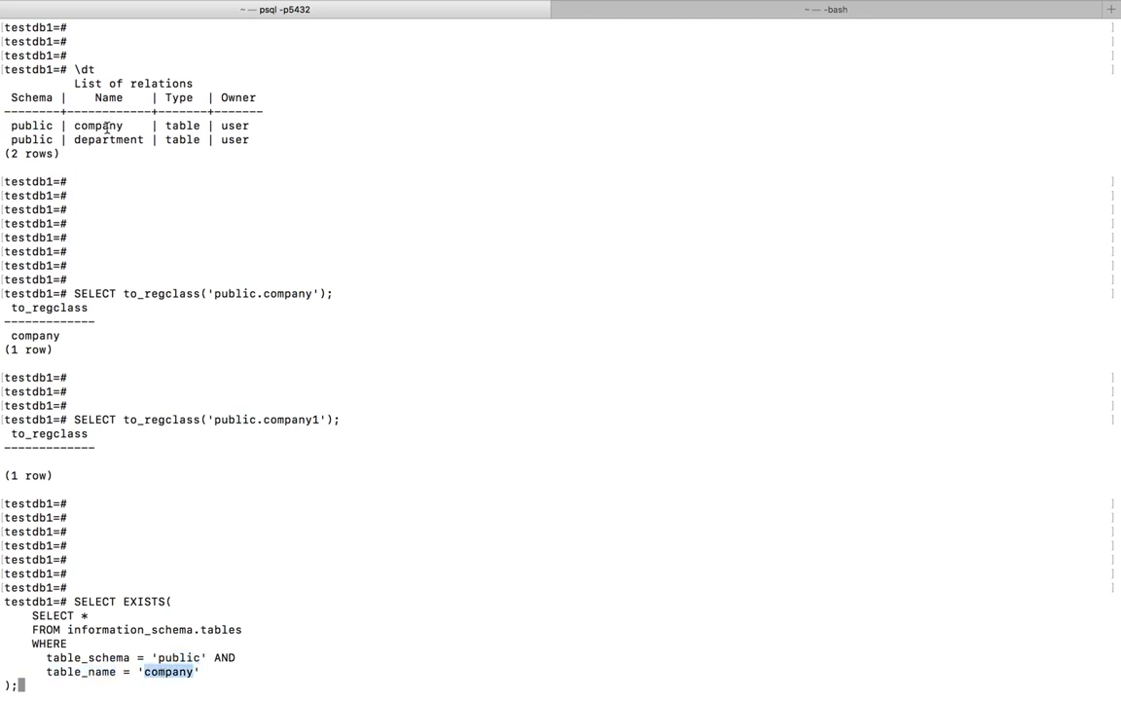
{"action": "double_click", "coordinate": [98, 125]}
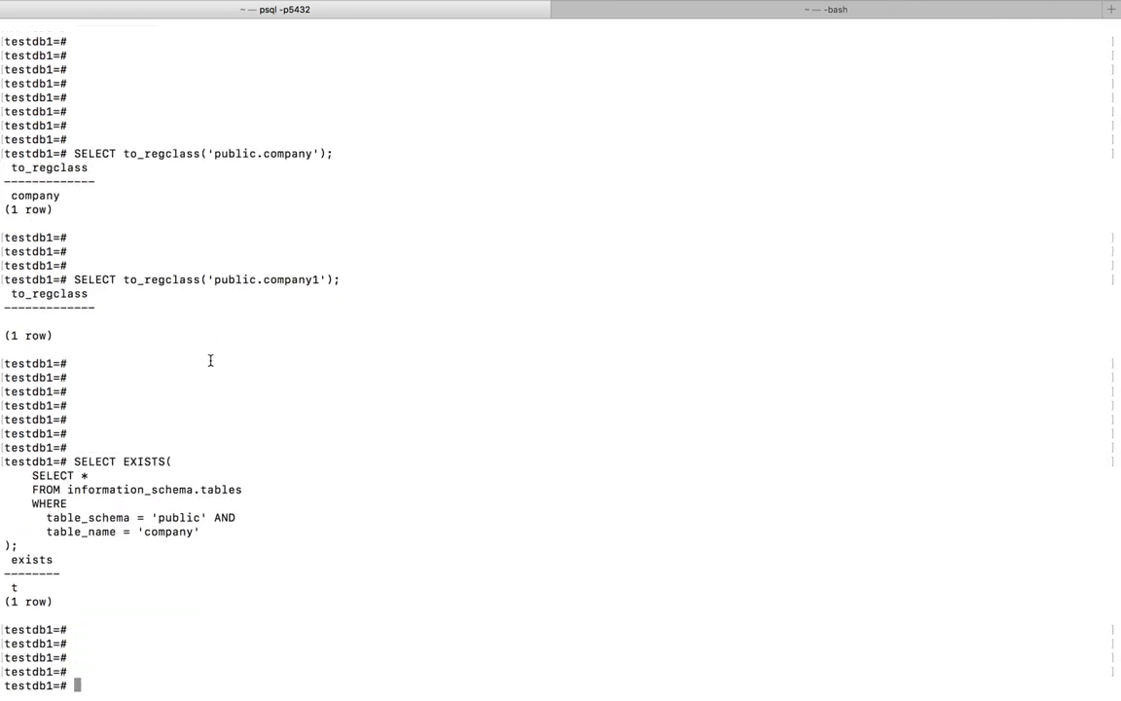
Point out company and public in the WHERE clause alongside the EXISTS result t.
{"action": "double_click", "coordinate": [171, 531]}
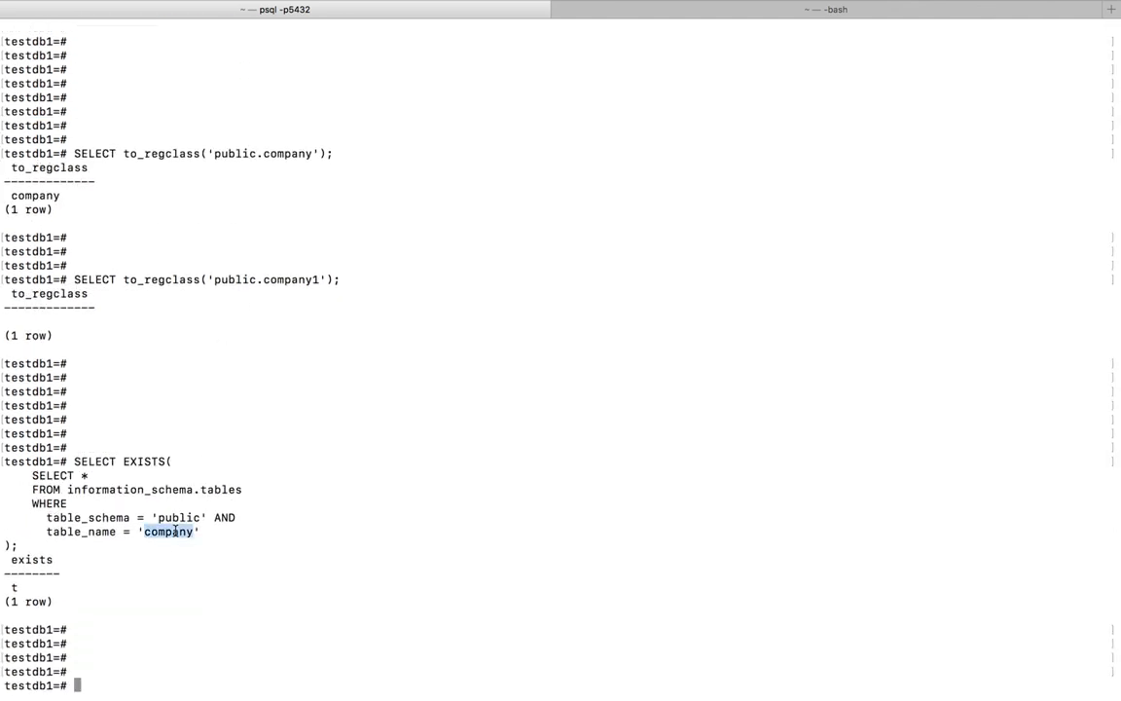
{"action": "double_click", "coordinate": [178, 517]}
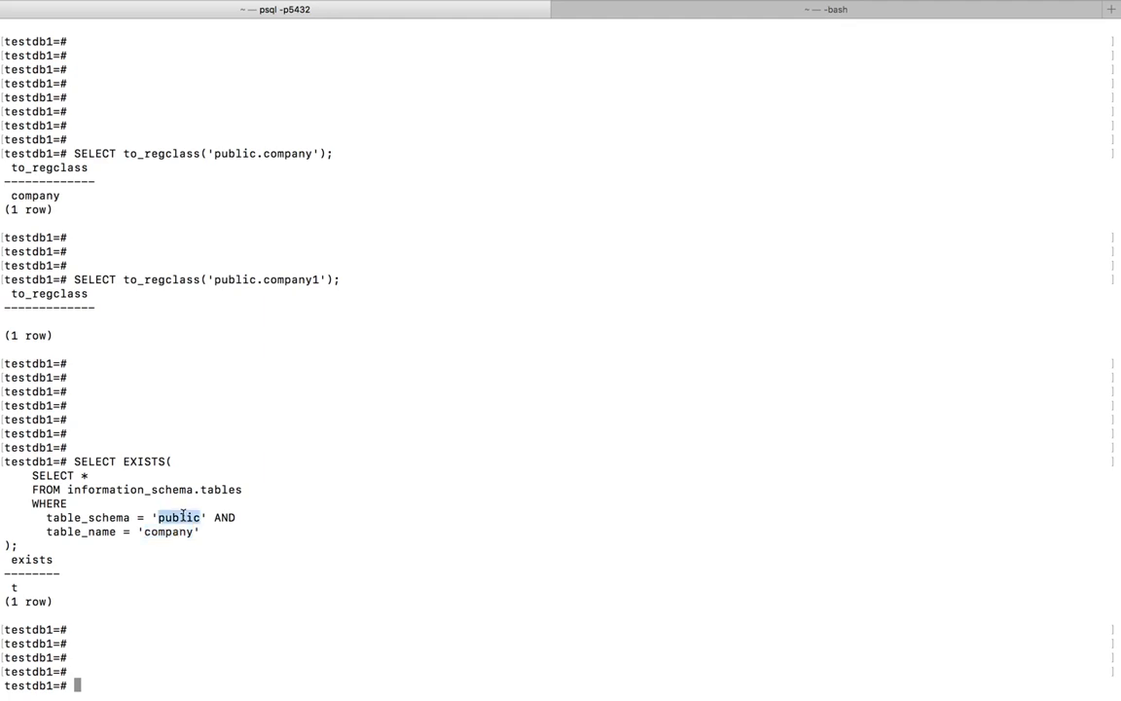